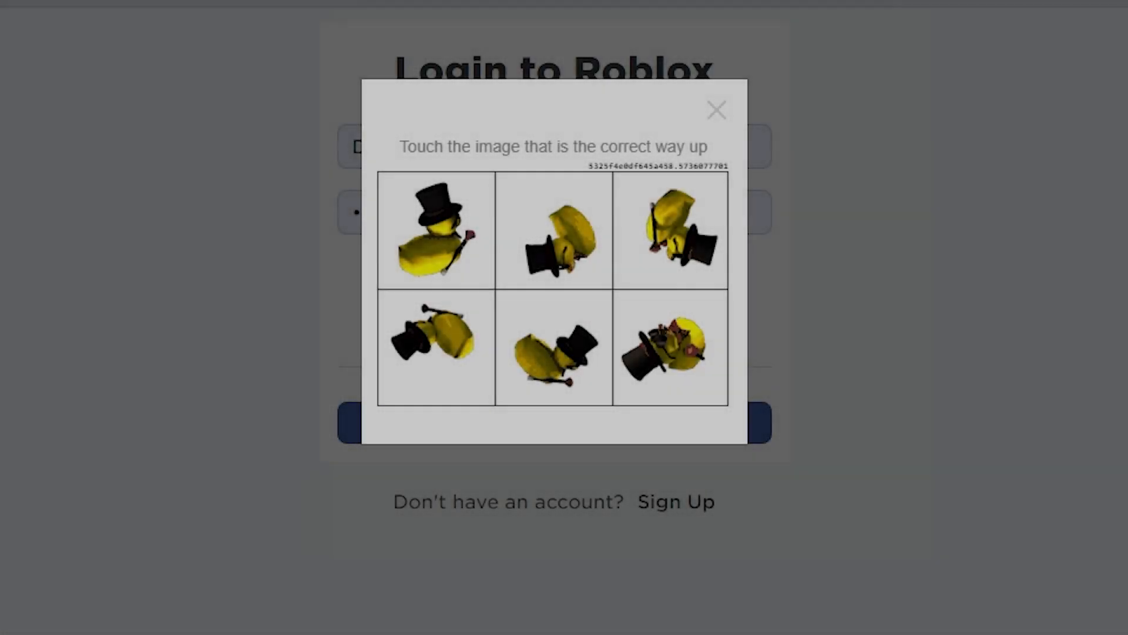
Pick the upright duck image in each of four captcha rounds
left_click(435, 235)
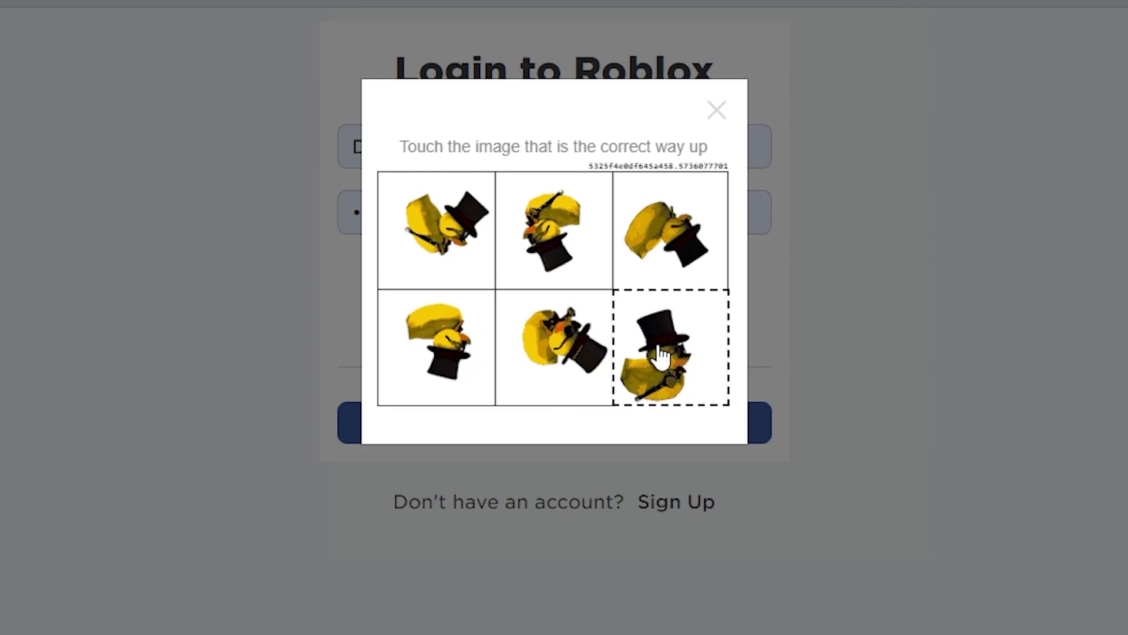
left_click(663, 357)
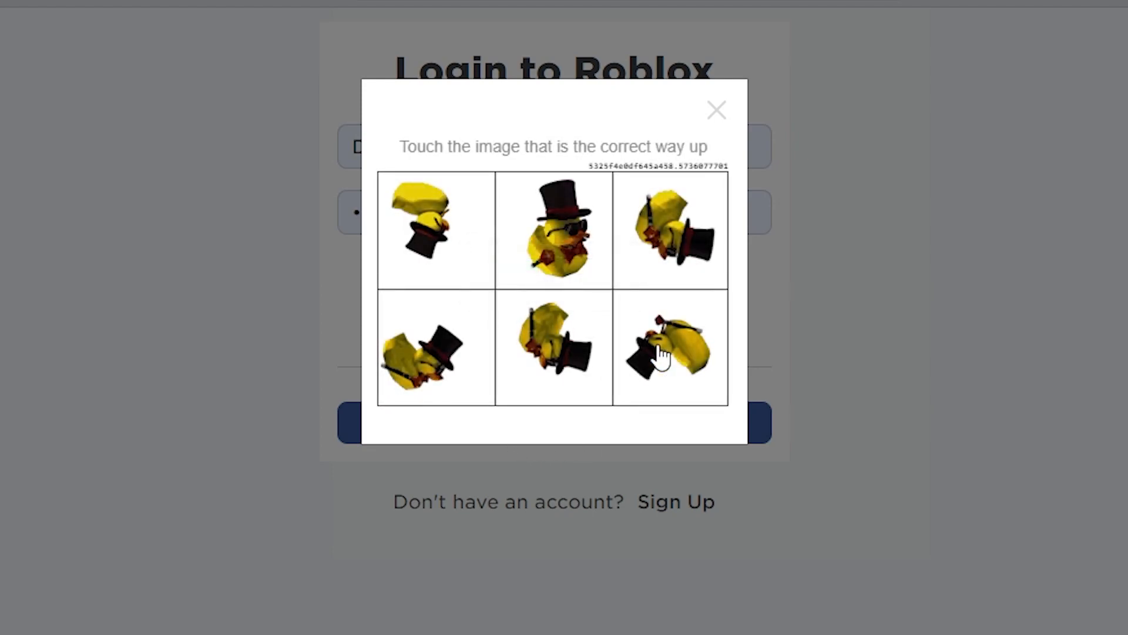
left_click(669, 350)
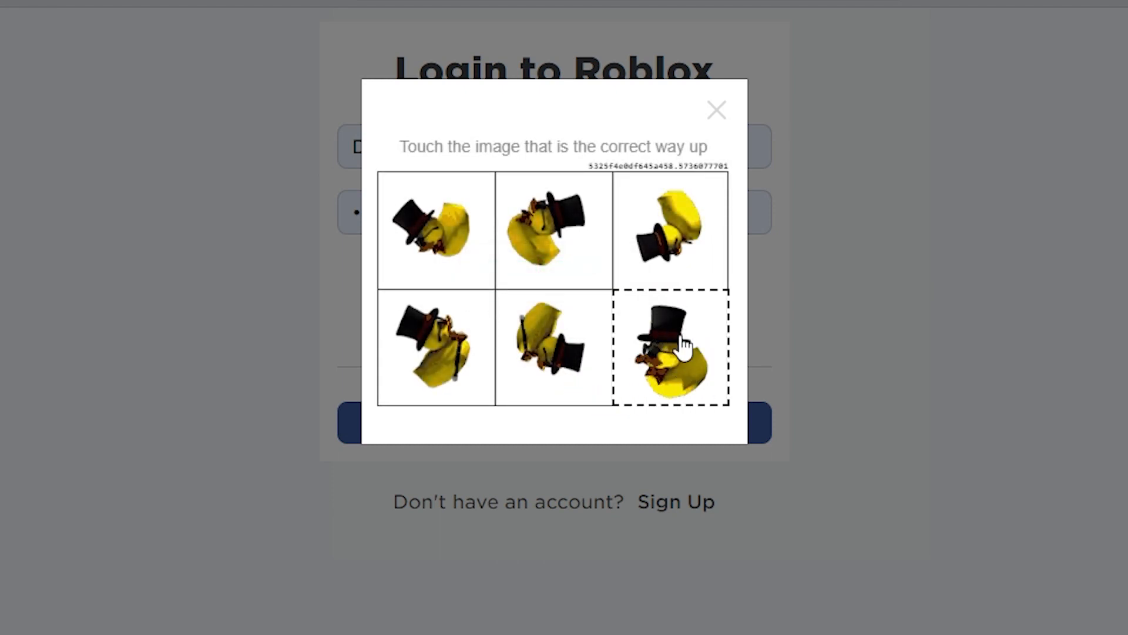
left_click(671, 349)
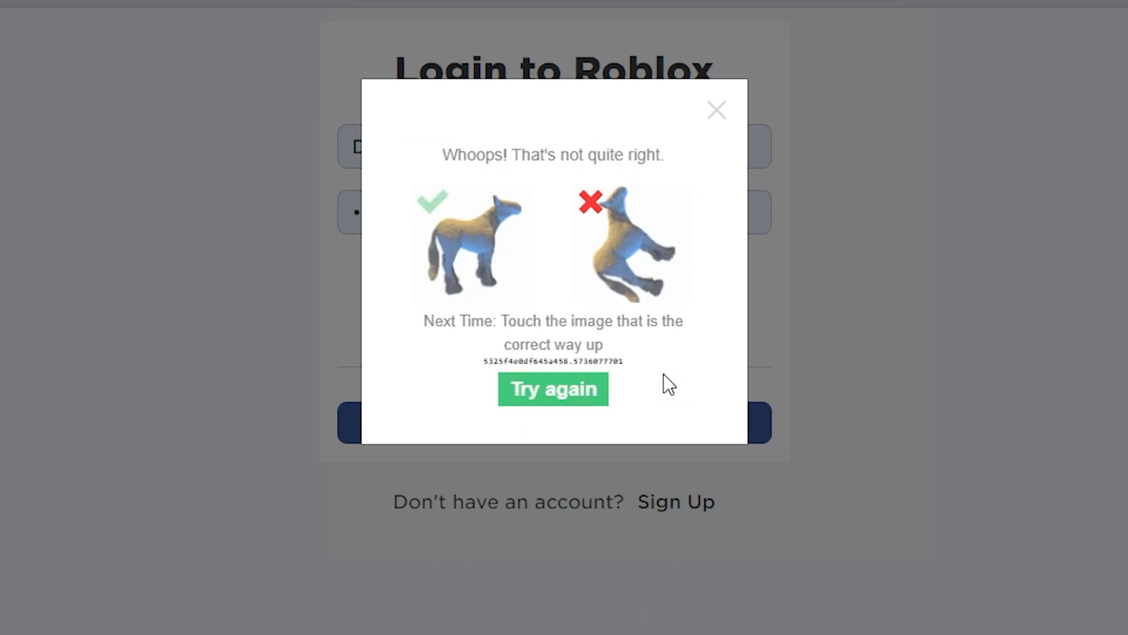
Retry the captcha and pick the upright duck in three more rounds
left_click(553, 389)
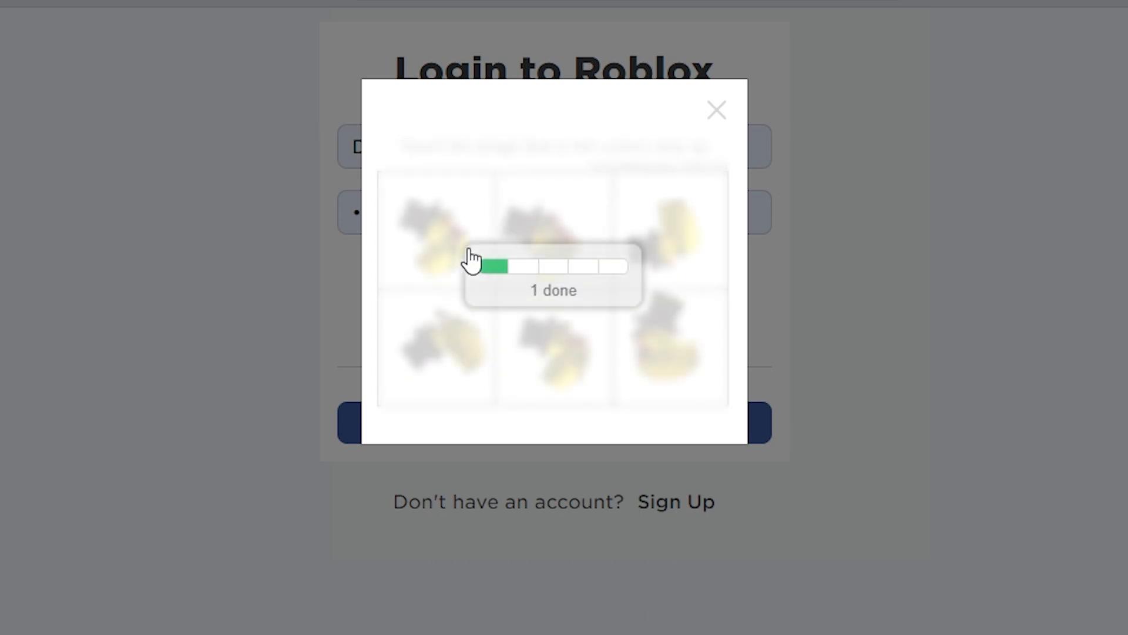
left_click(658, 350)
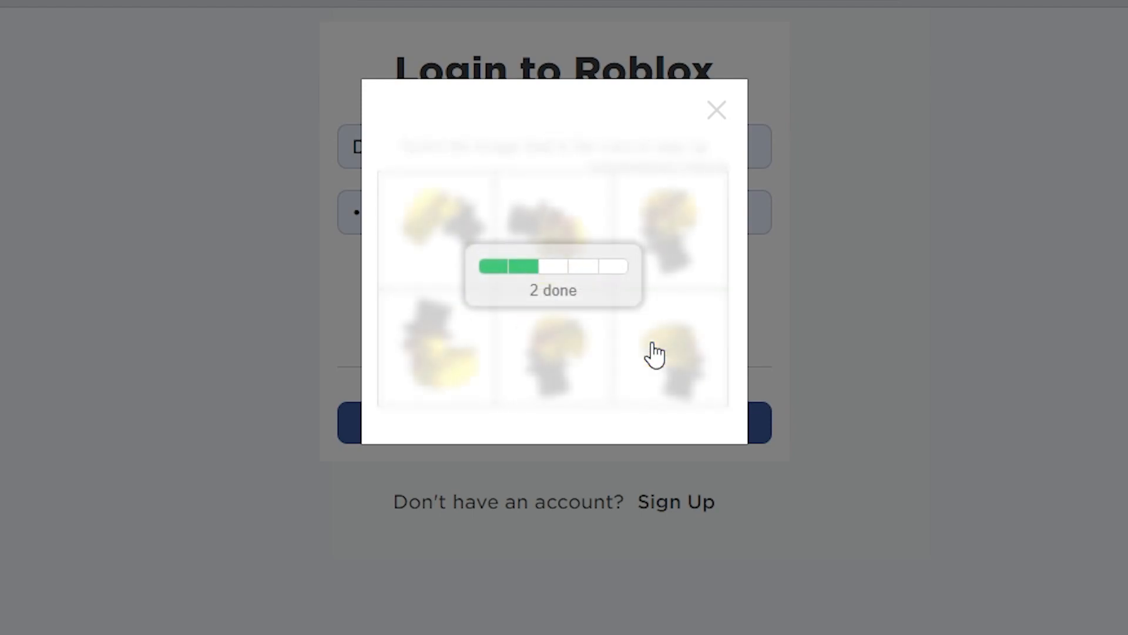
left_click(660, 353)
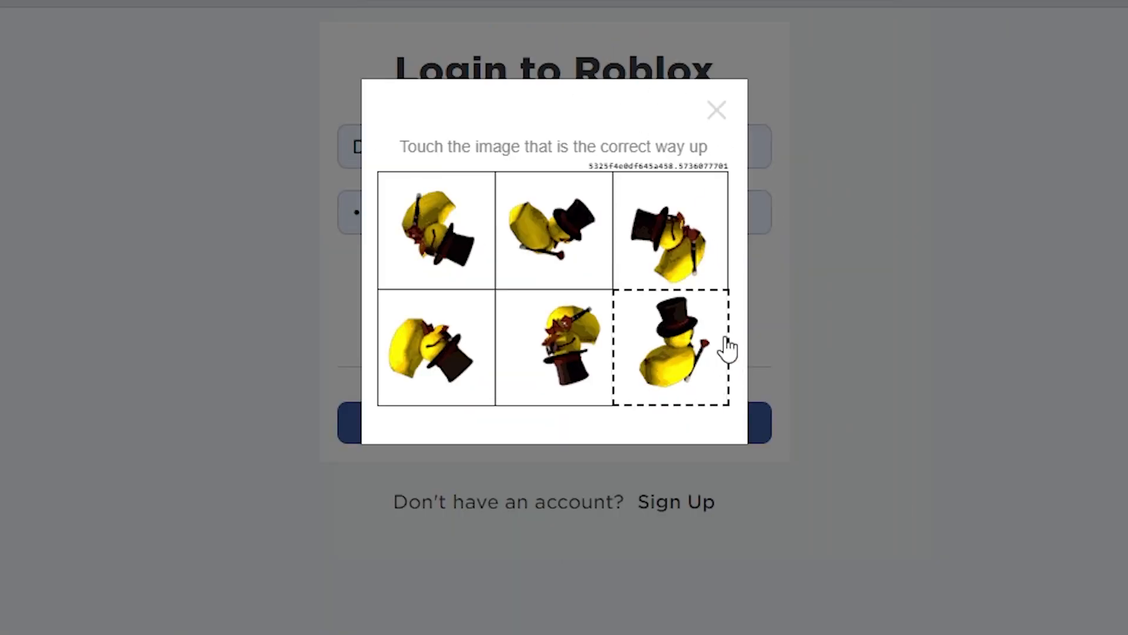
left_click(670, 346)
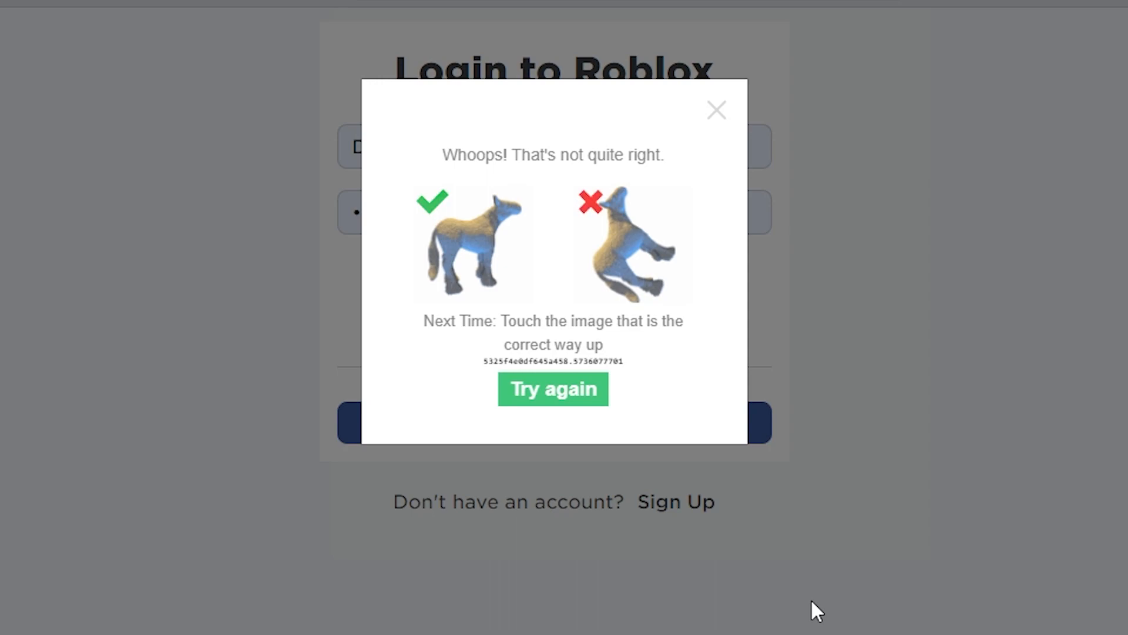
mouse_move(748, 120)
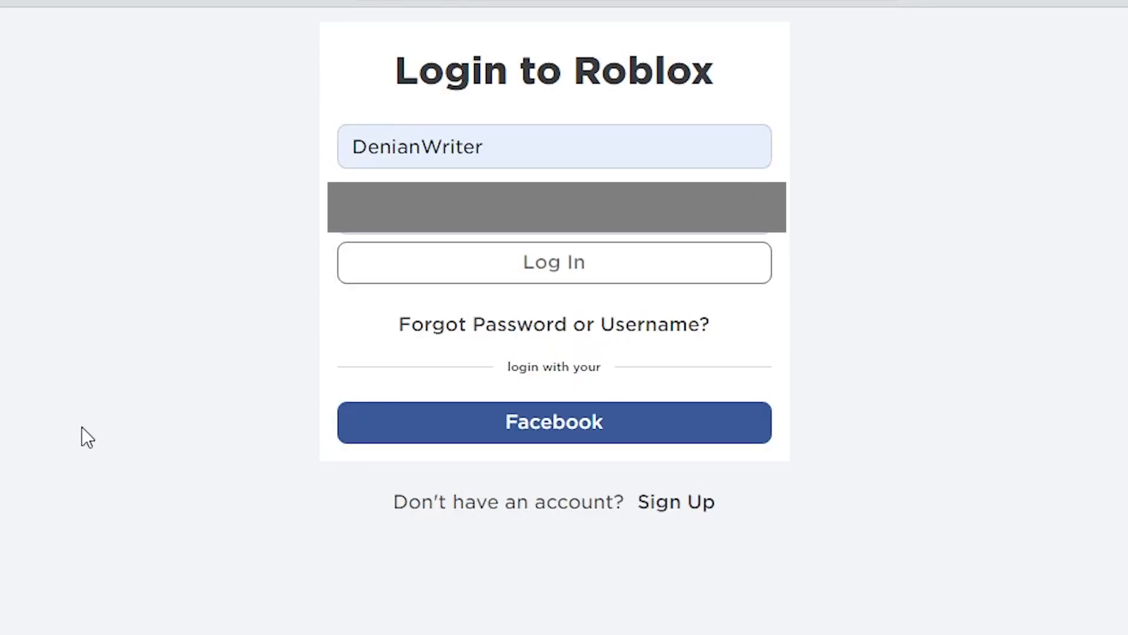
Resubmit the login and pick the upright duck in three captcha rounds
left_click(554, 262)
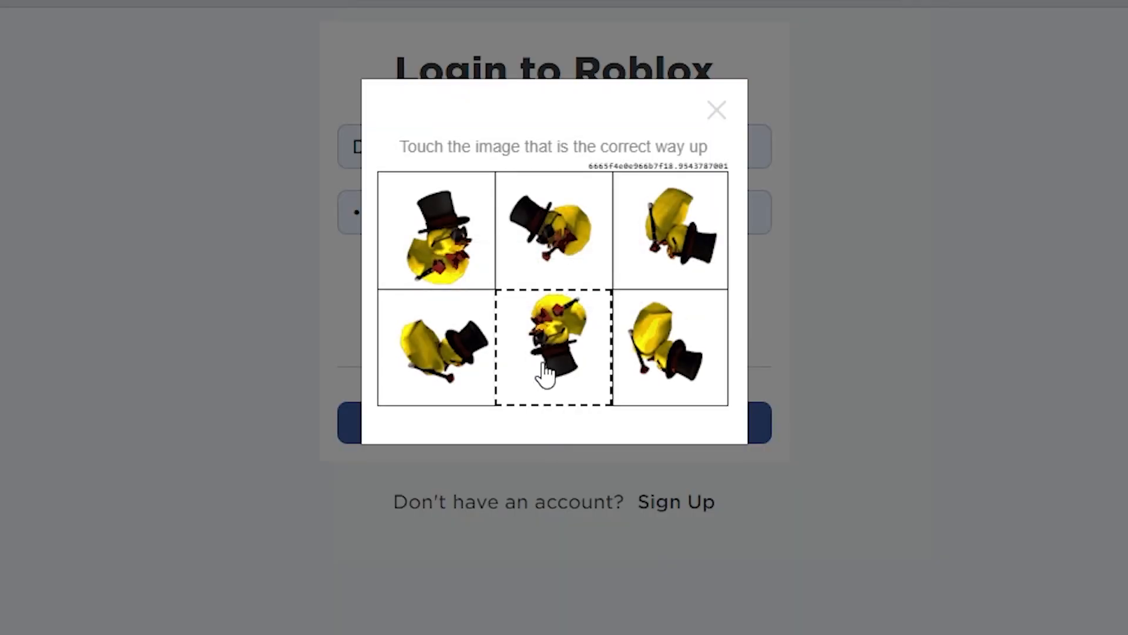
left_click(552, 347)
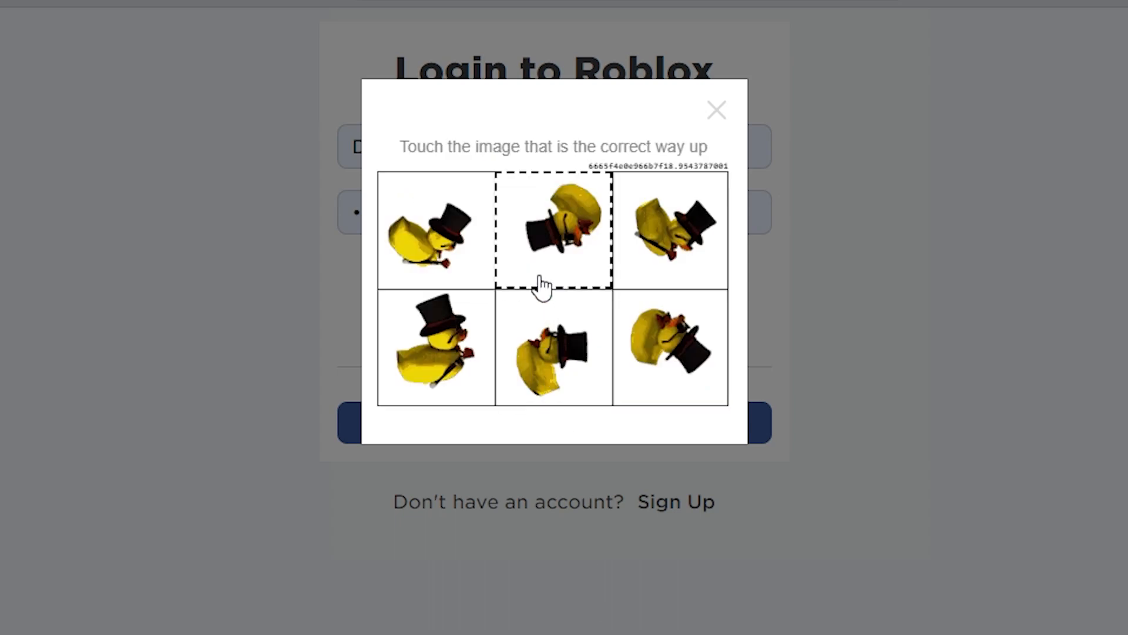
left_click(553, 351)
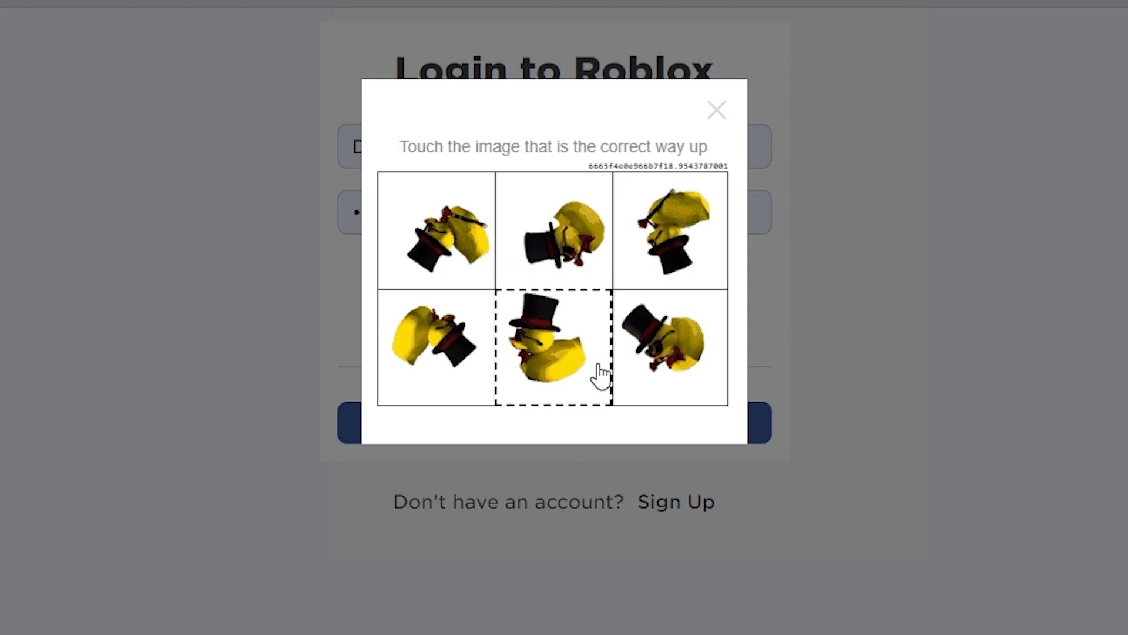
left_click(553, 348)
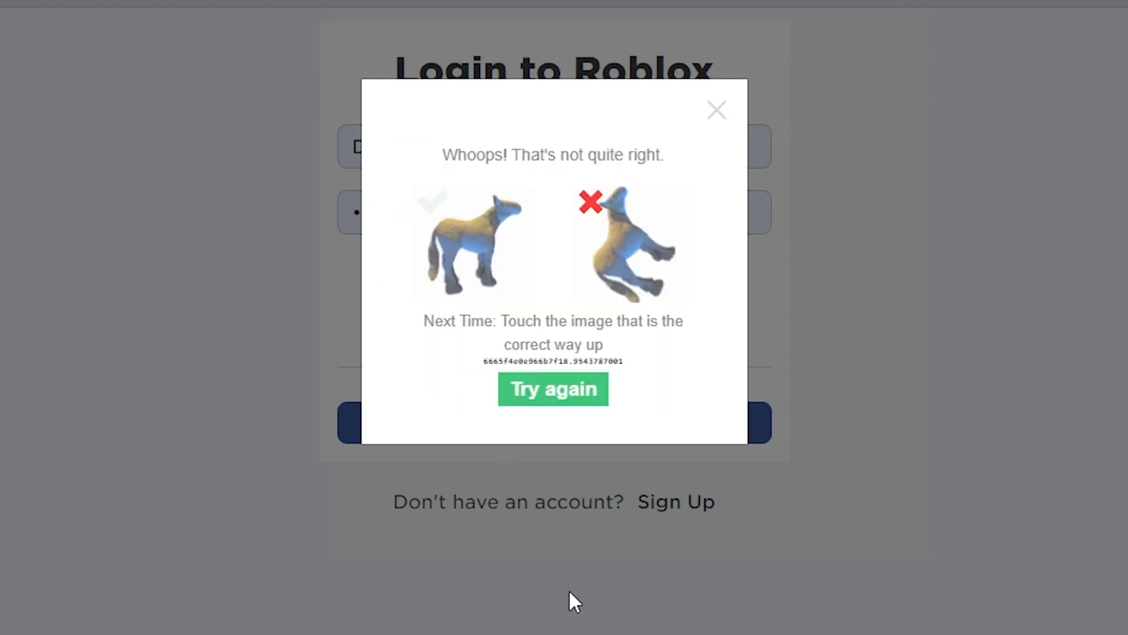
Retry the captcha and pick the upright duck in the top-right image
left_click(553, 390)
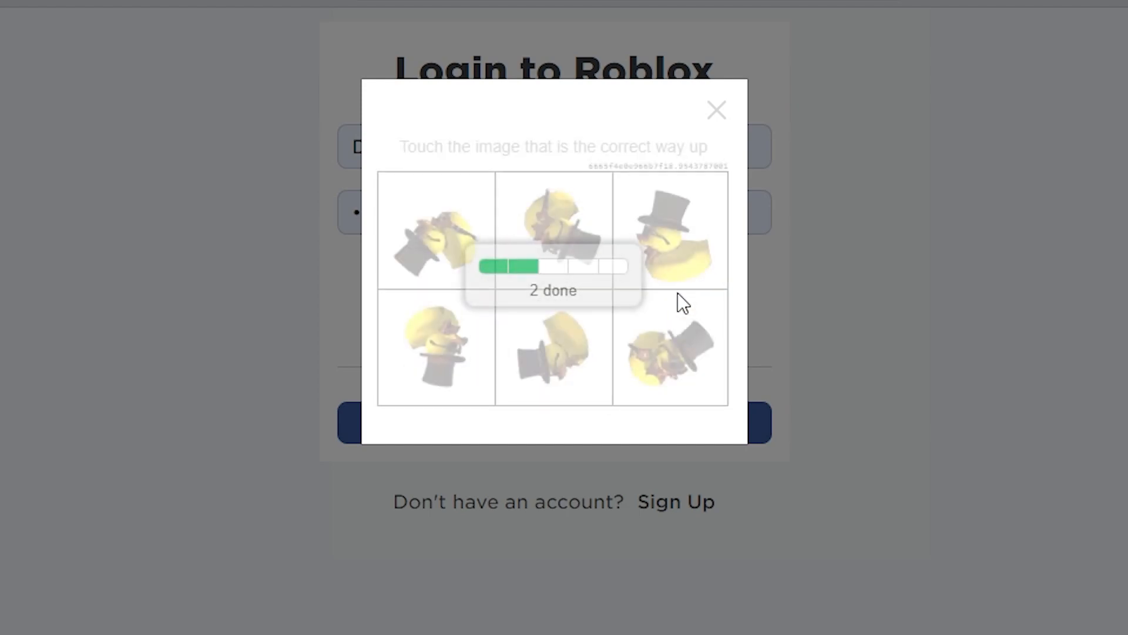
left_click(434, 349)
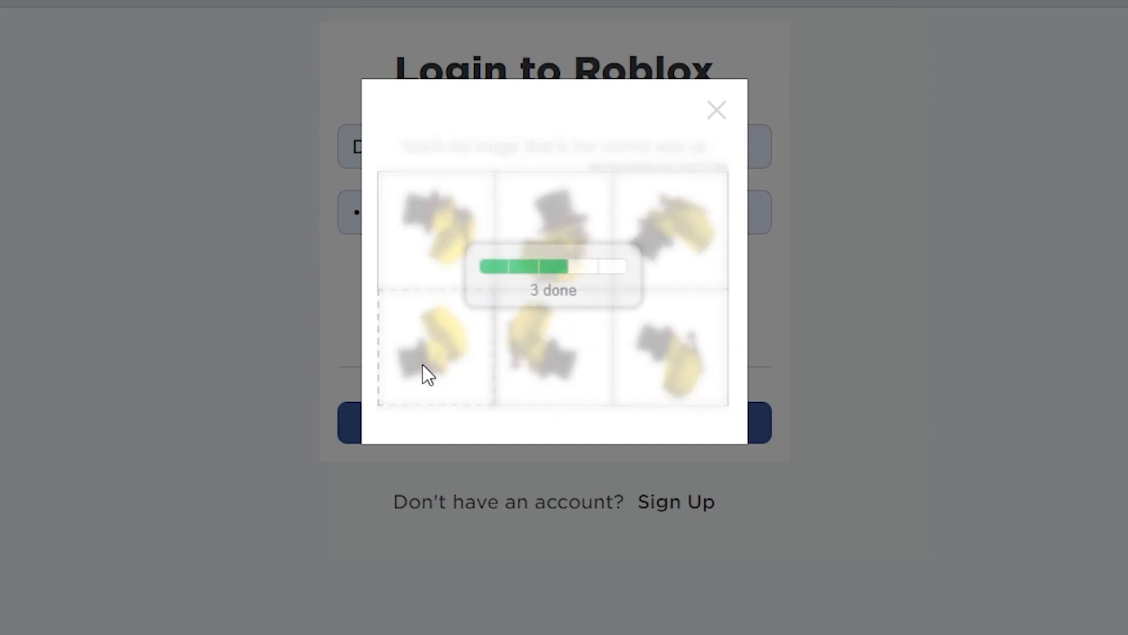